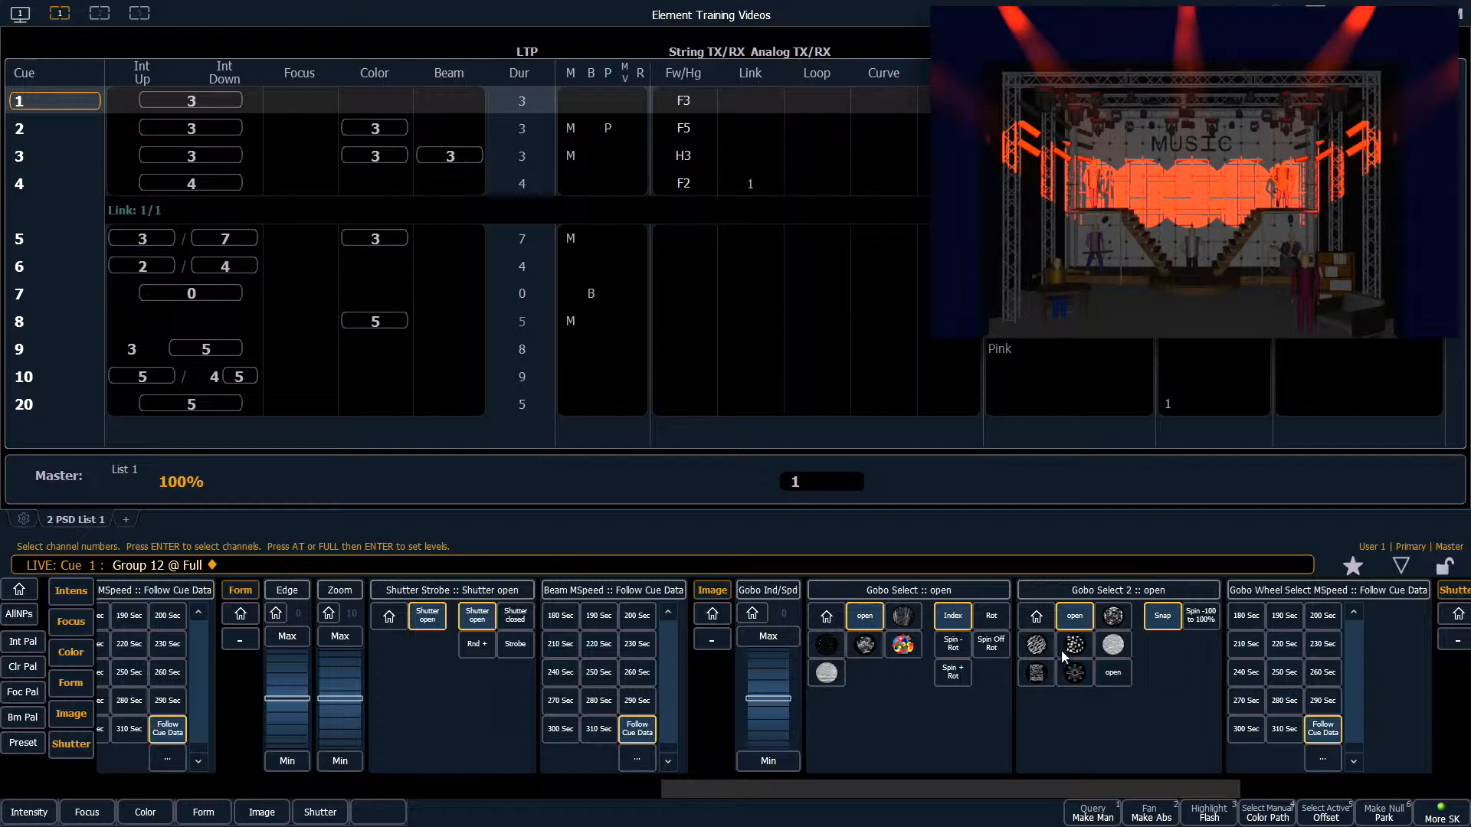
- Send channel 112's focus home, resetting its pan and tilt to the default center position
left_click(1074, 644)
type("Chan 112")
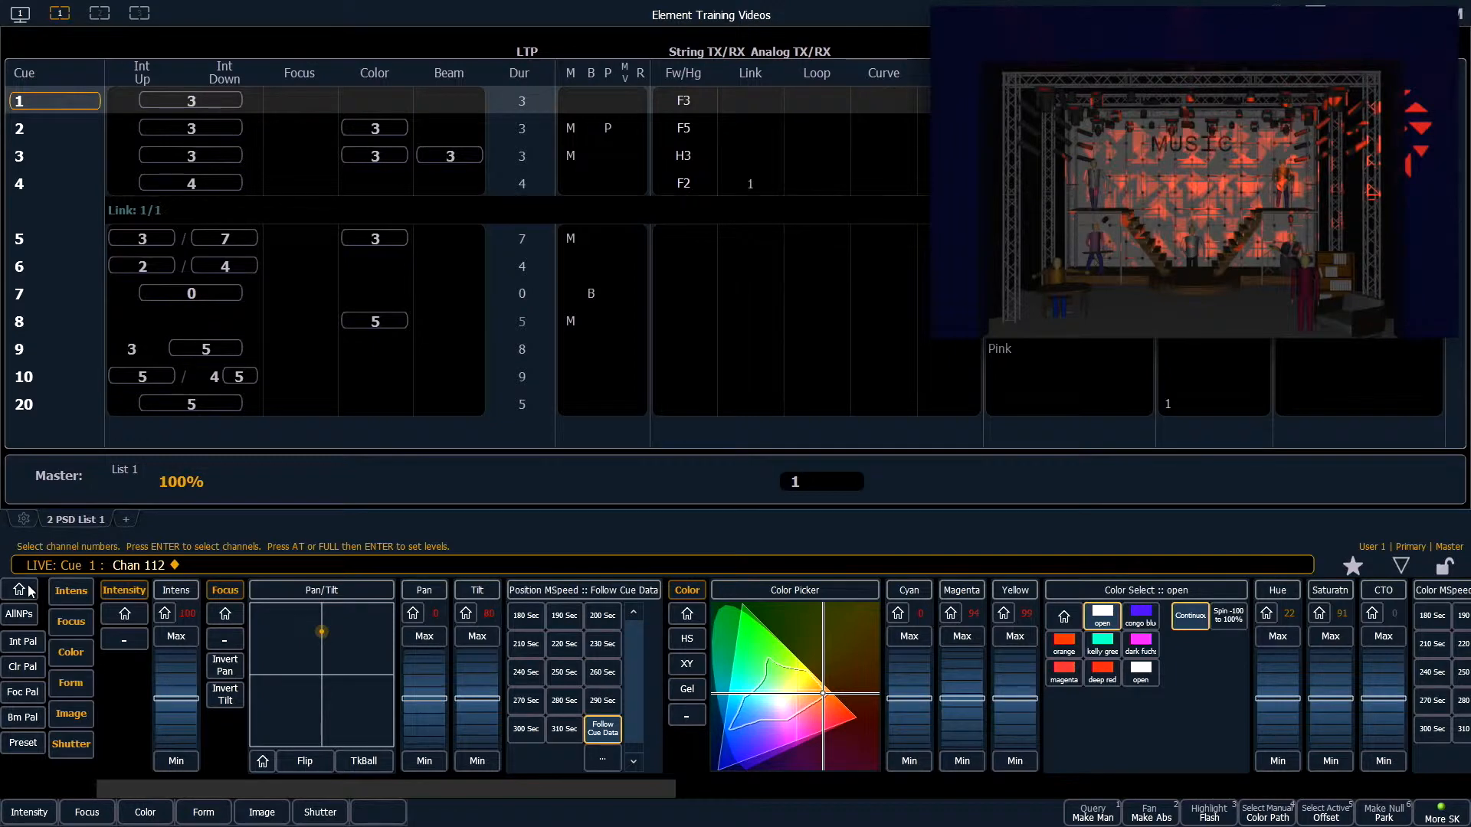
left_click(223, 613)
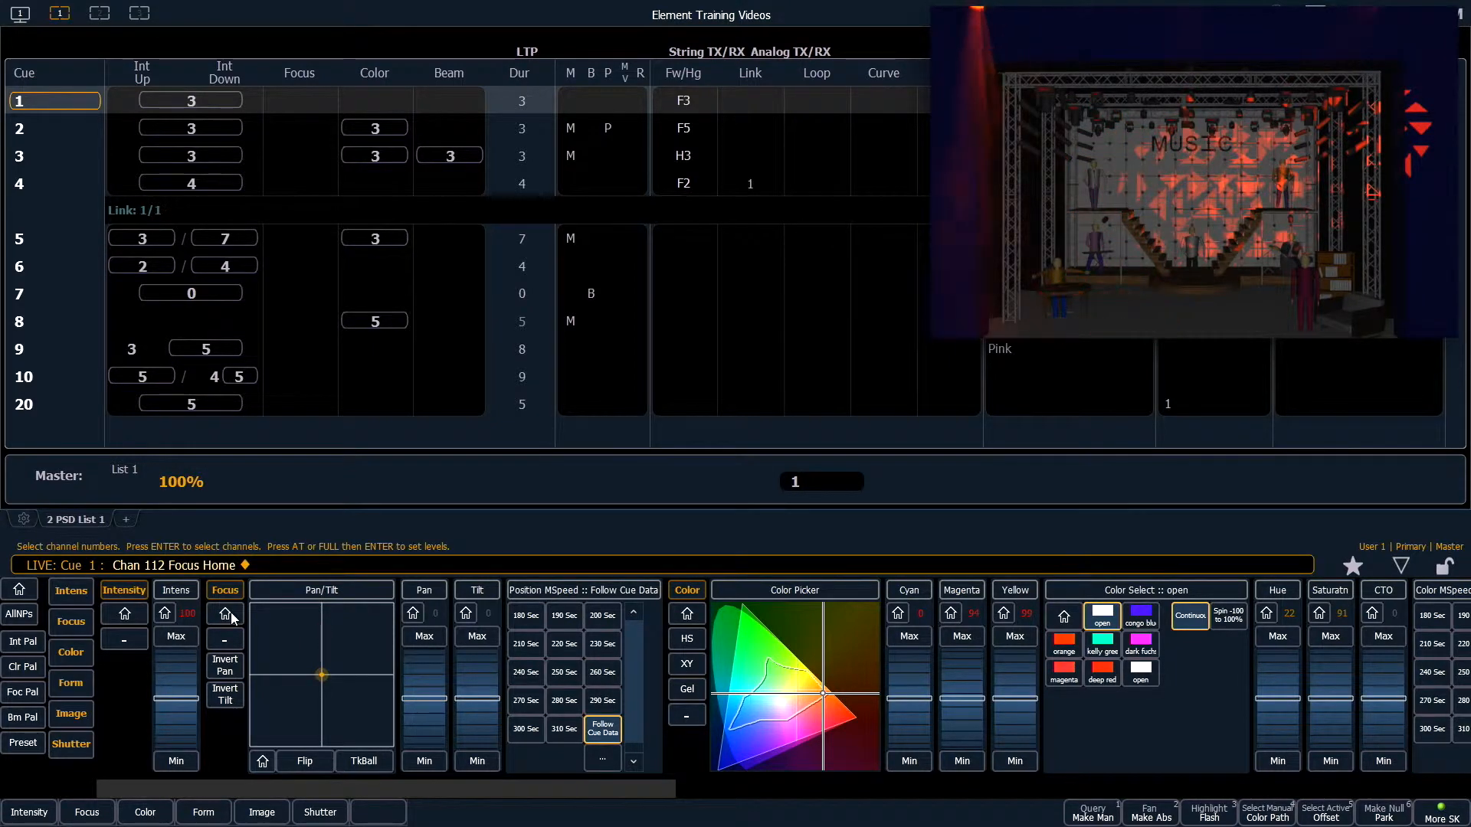